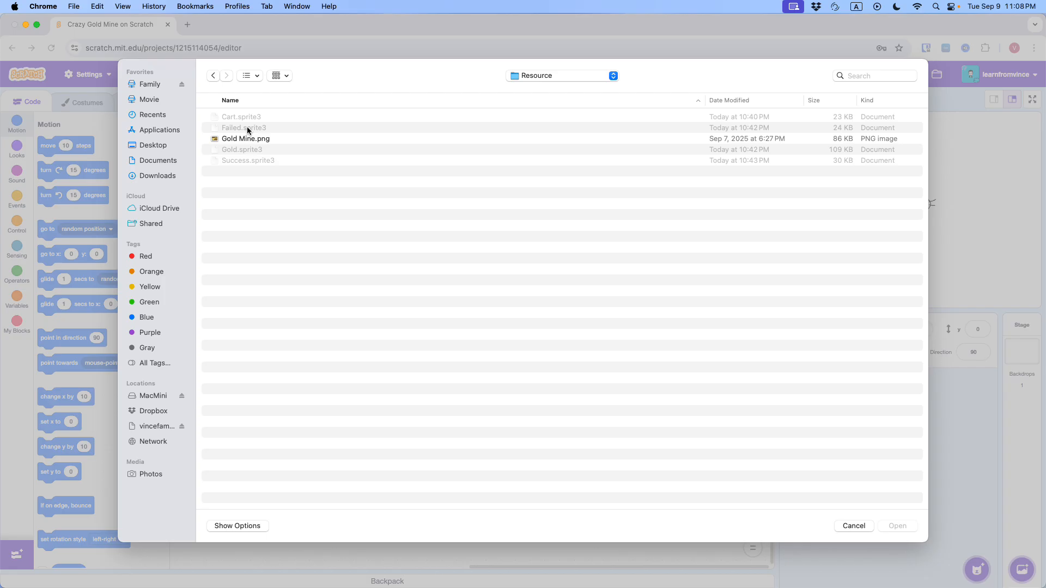
Upload Gold Mine.png as the stage backdrop and return to Sprite1
click(245, 139)
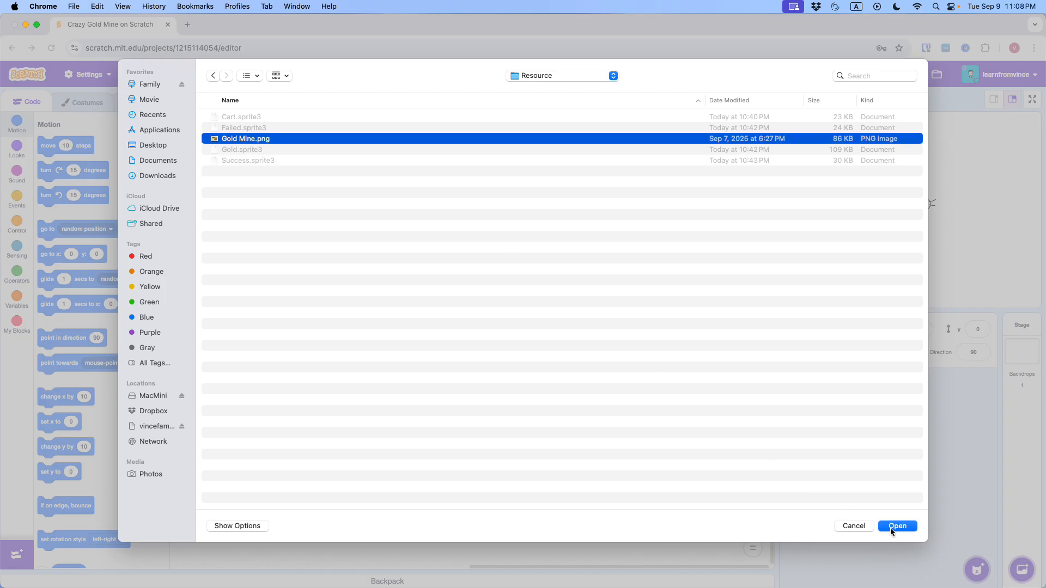
click(897, 525)
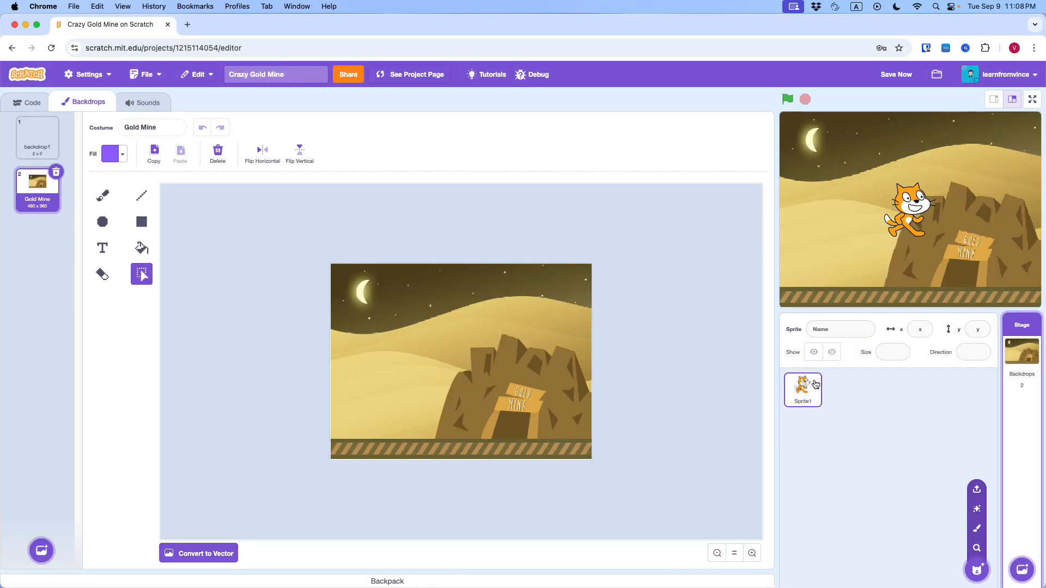
click(818, 376)
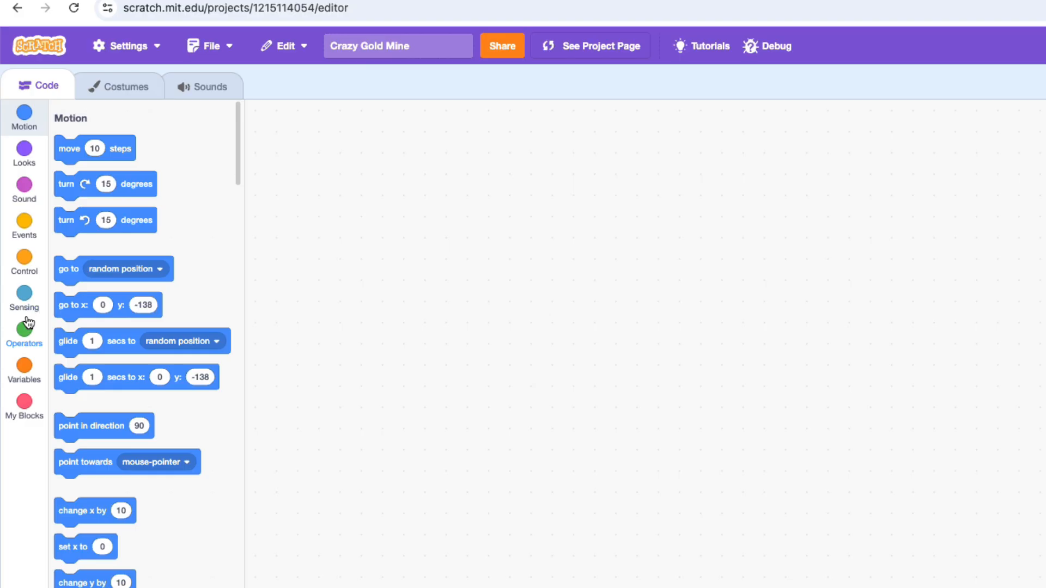
Give the cart a green-flag forever loop moving x by -10 or 10 on left/right arrows
click(24, 226)
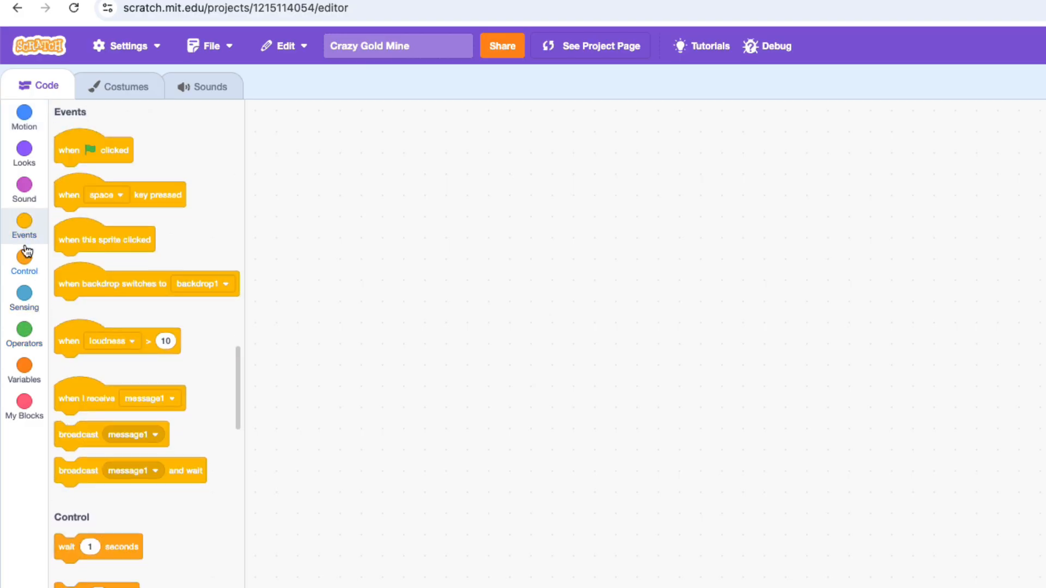
drag(94, 150, 334, 177)
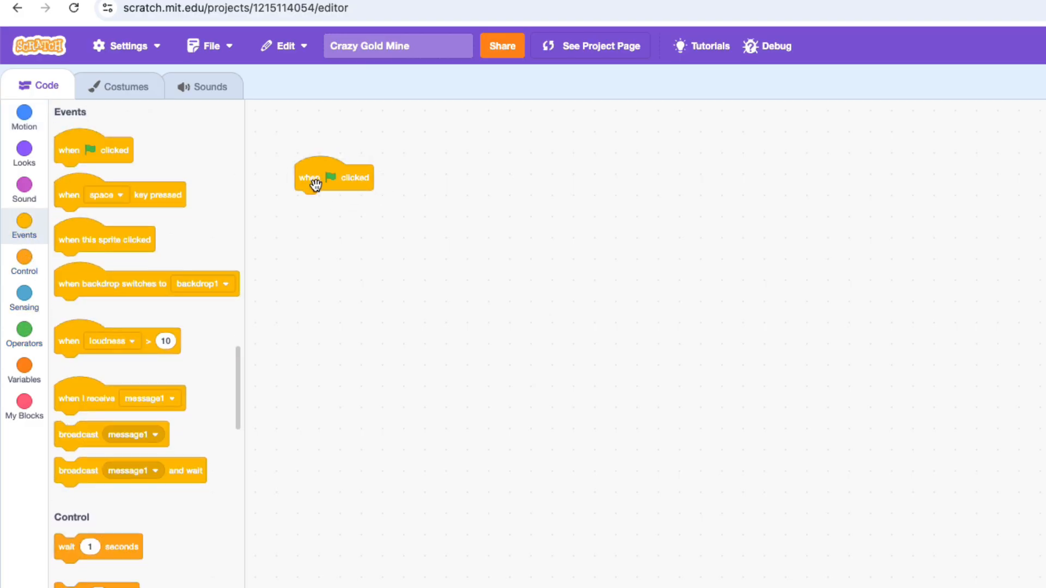
click(24, 260)
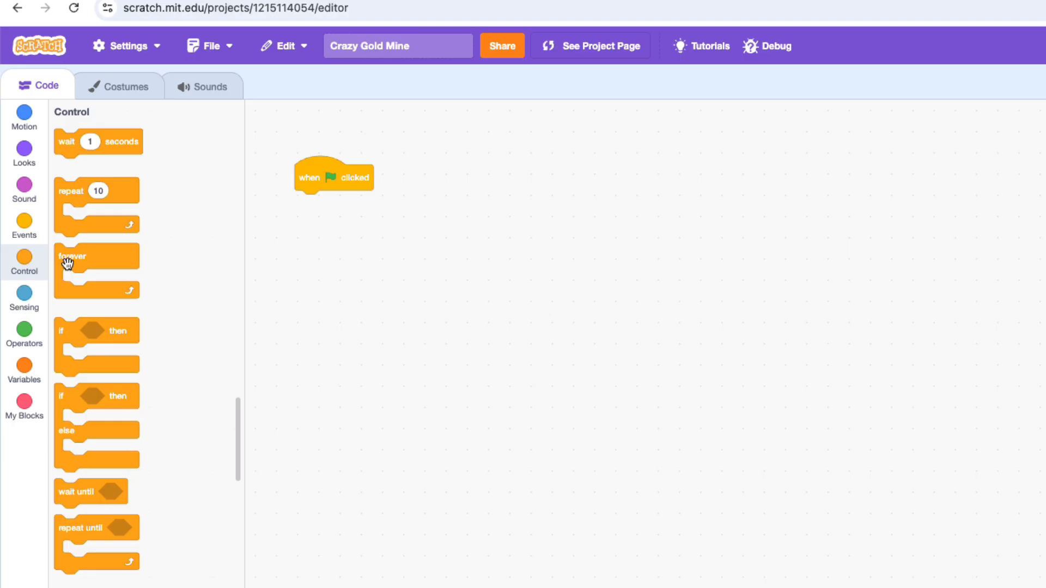
drag(72, 257, 314, 234)
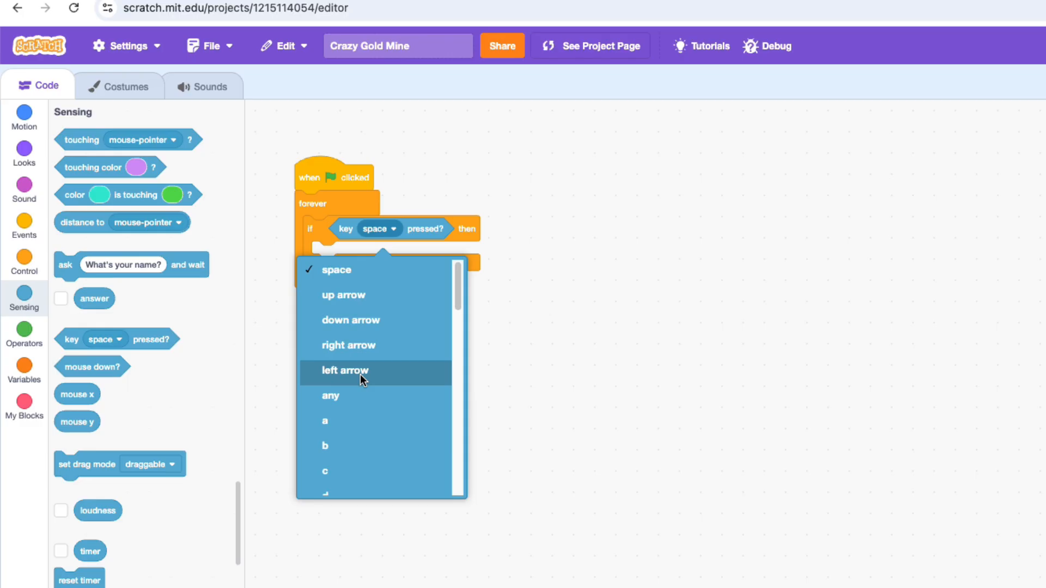
click(345, 371)
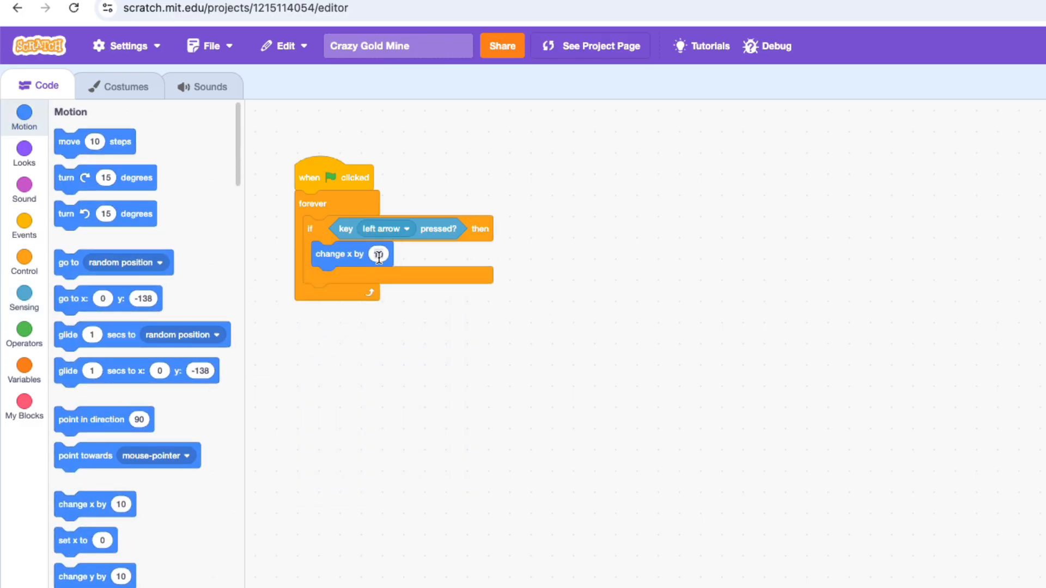
right_click(311, 229)
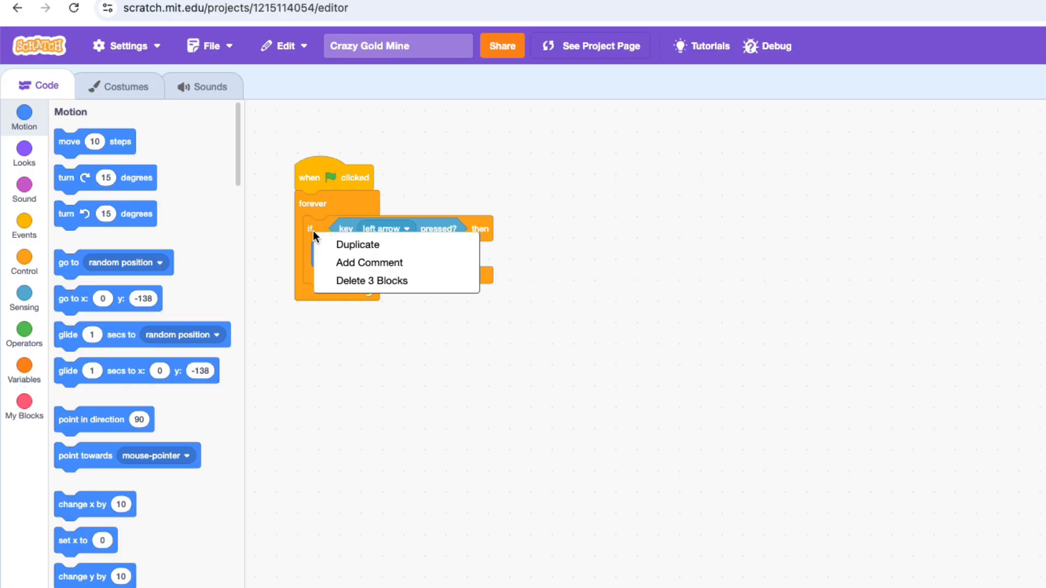
click(358, 244)
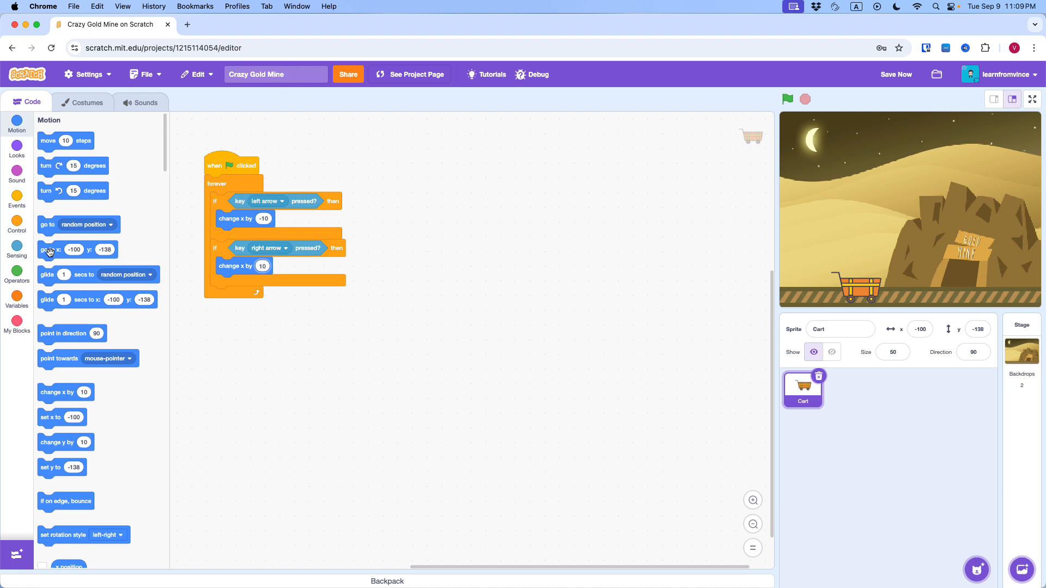
Start the cart at x 0, y -138 and run the project to test the movement
drag(49, 251, 220, 182)
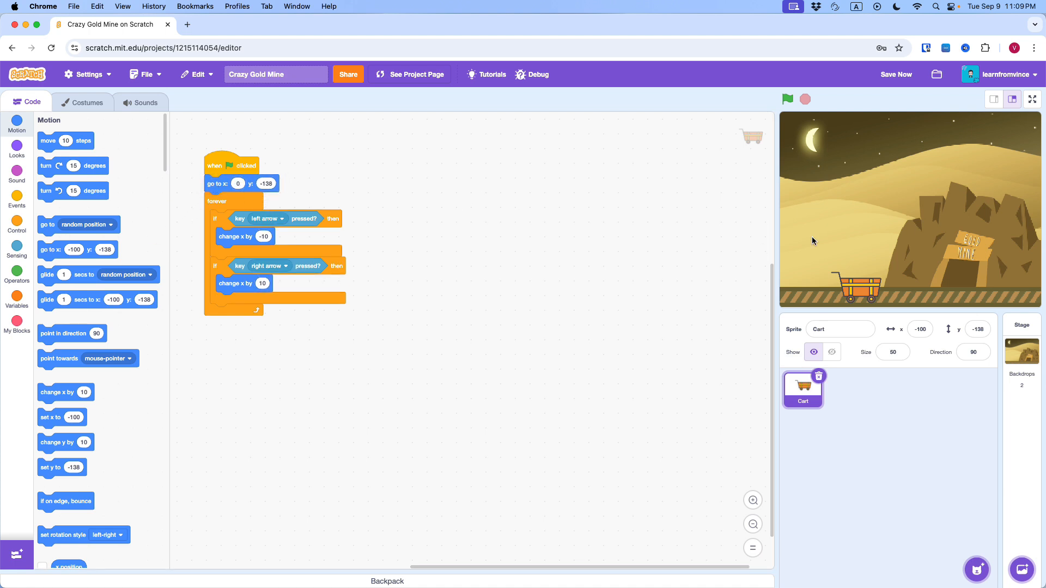
click(786, 99)
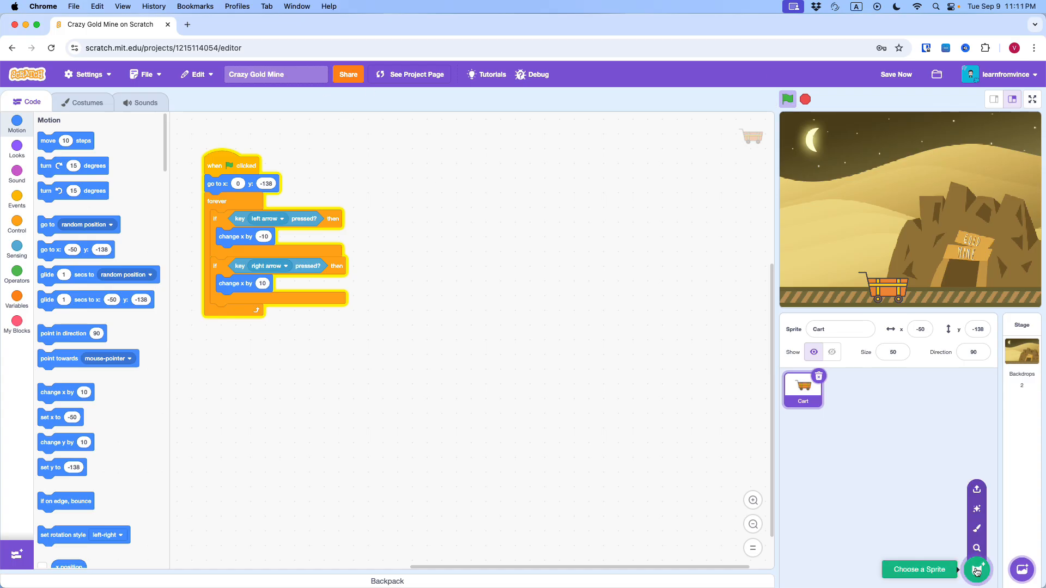
Add the gold sprite, cloning every 0.75 s, each clone showing at a random position
click(846, 389)
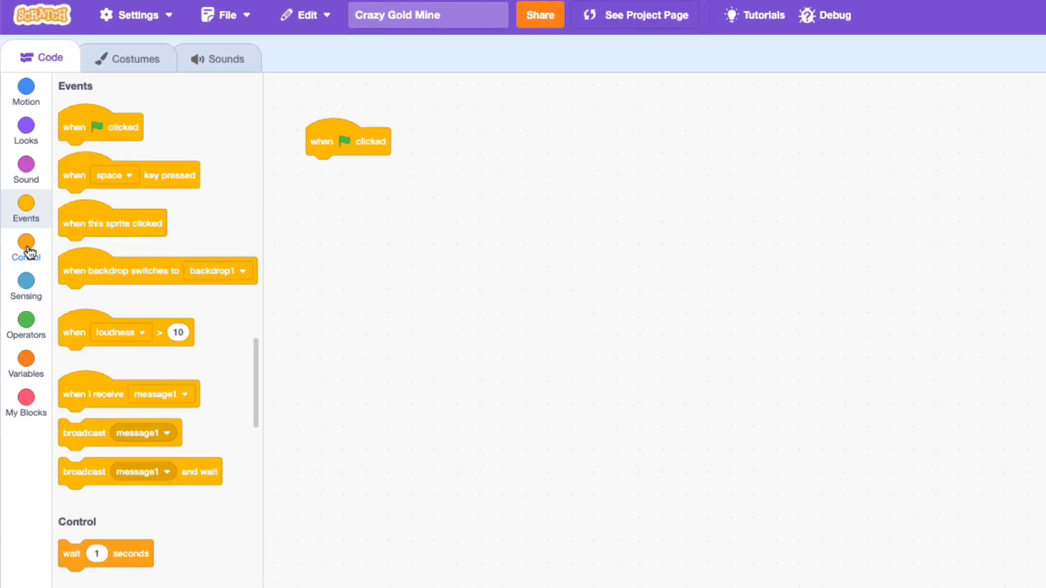
click(26, 249)
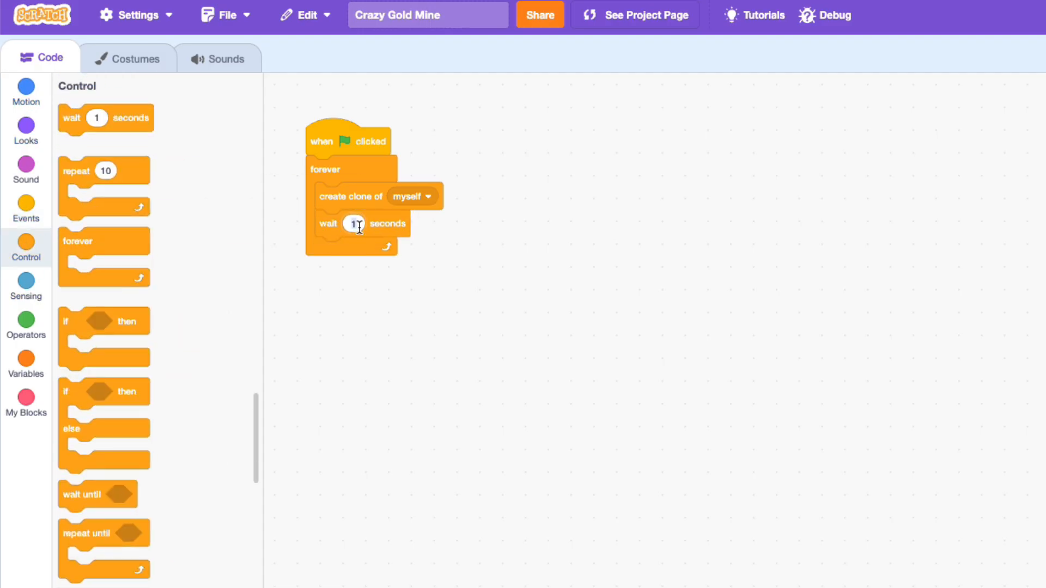
text(0.75)
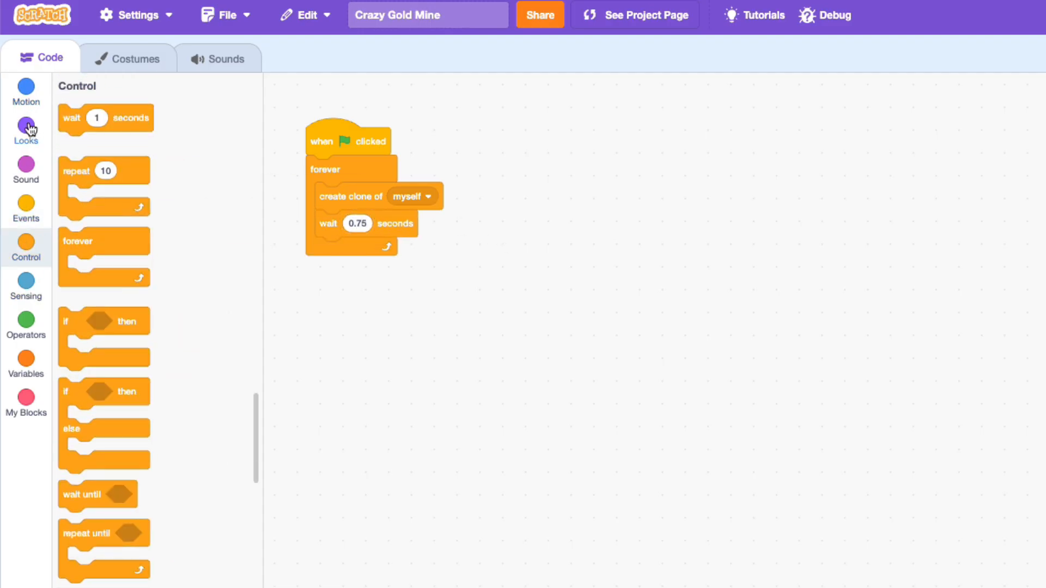
click(25, 130)
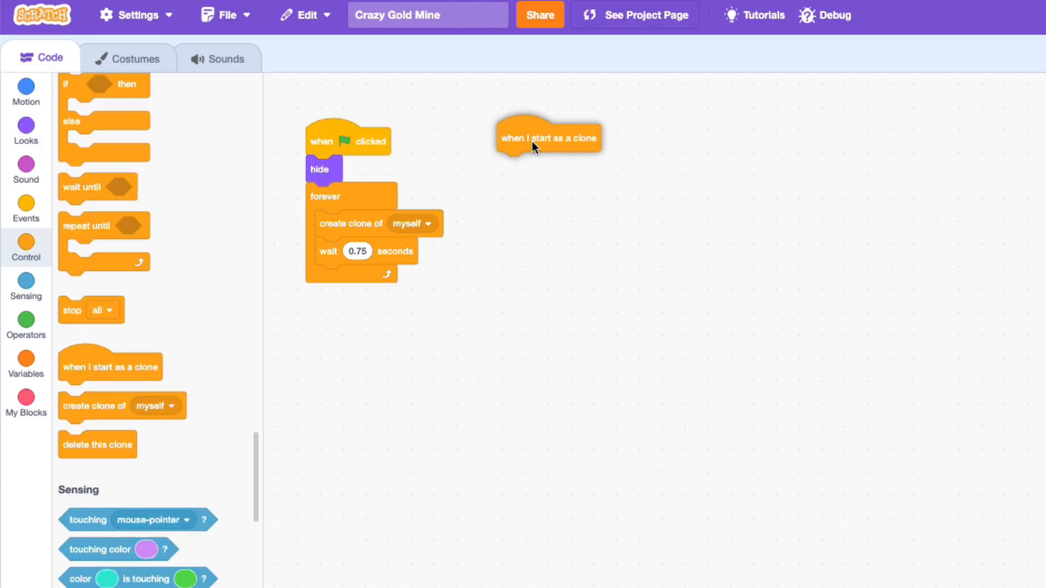
click(26, 130)
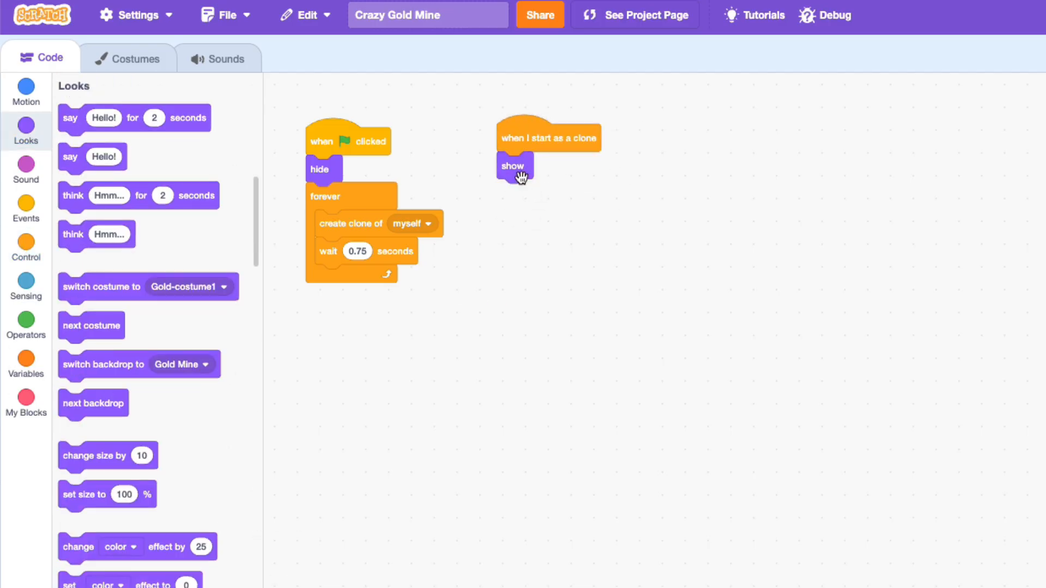
click(25, 91)
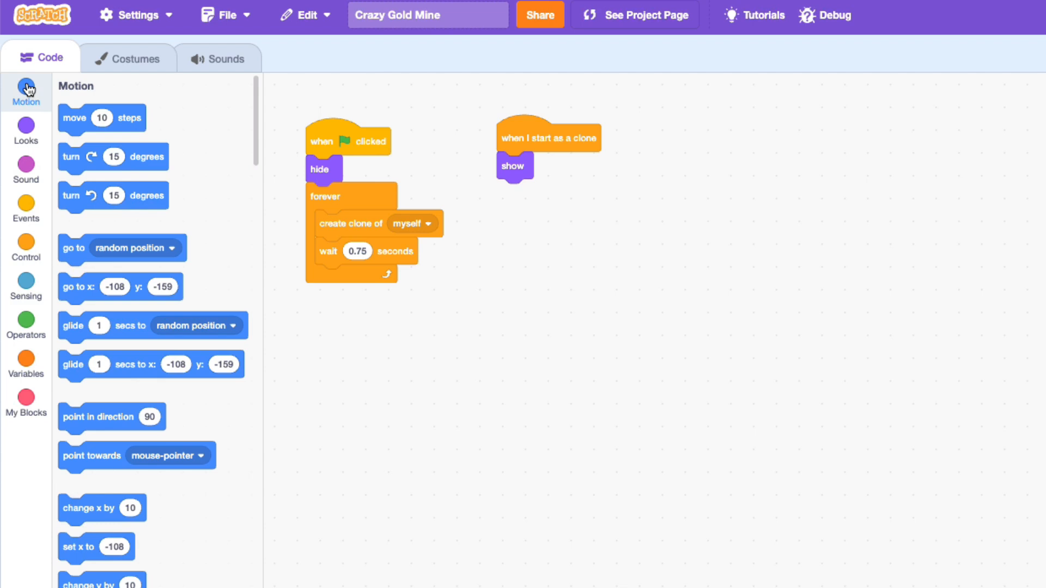
click(26, 286)
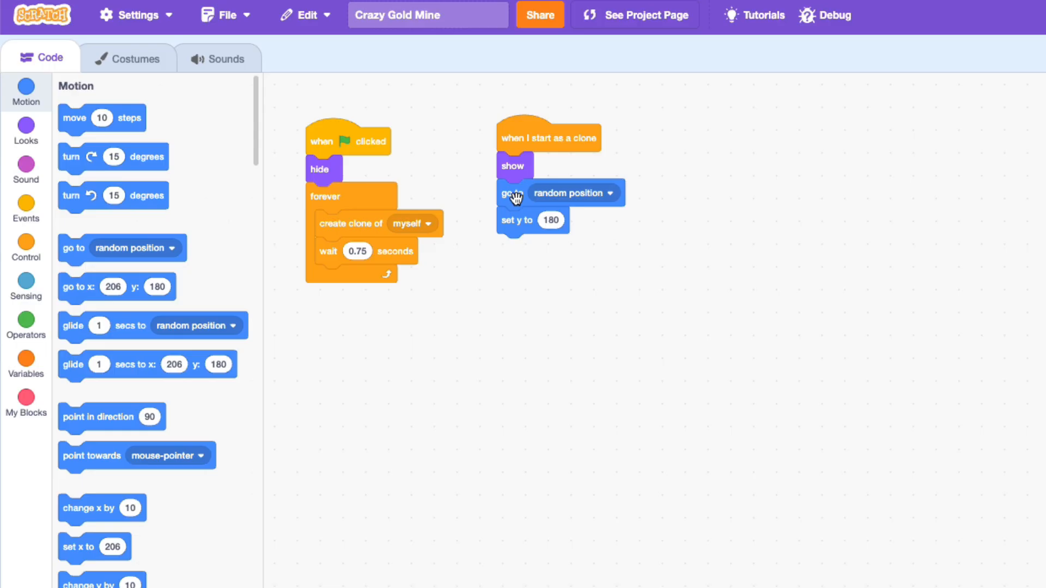
Make each clone fall forever by -5 and delete itself once y position drops below -178
click(25, 211)
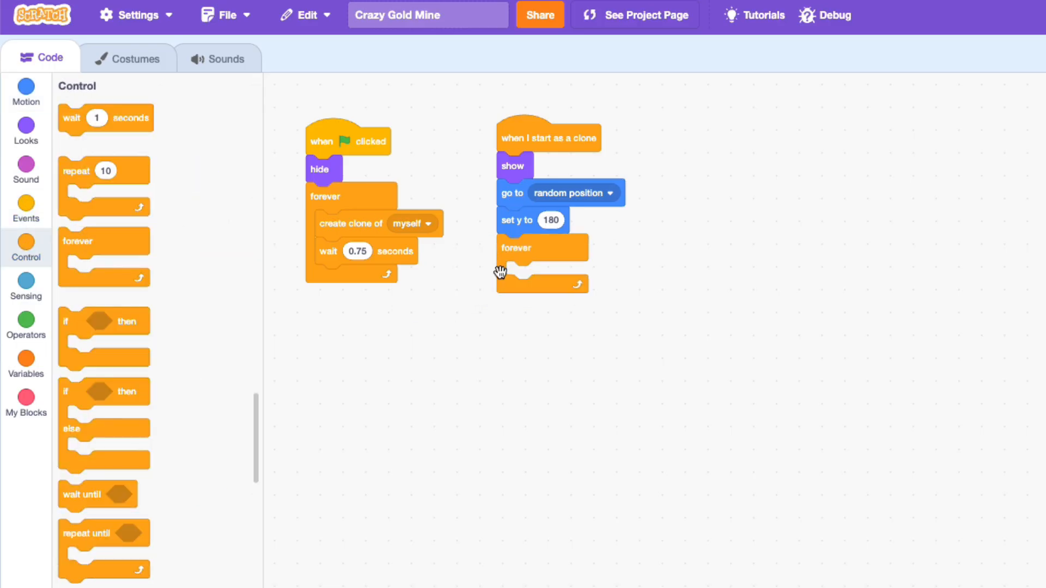
click(25, 92)
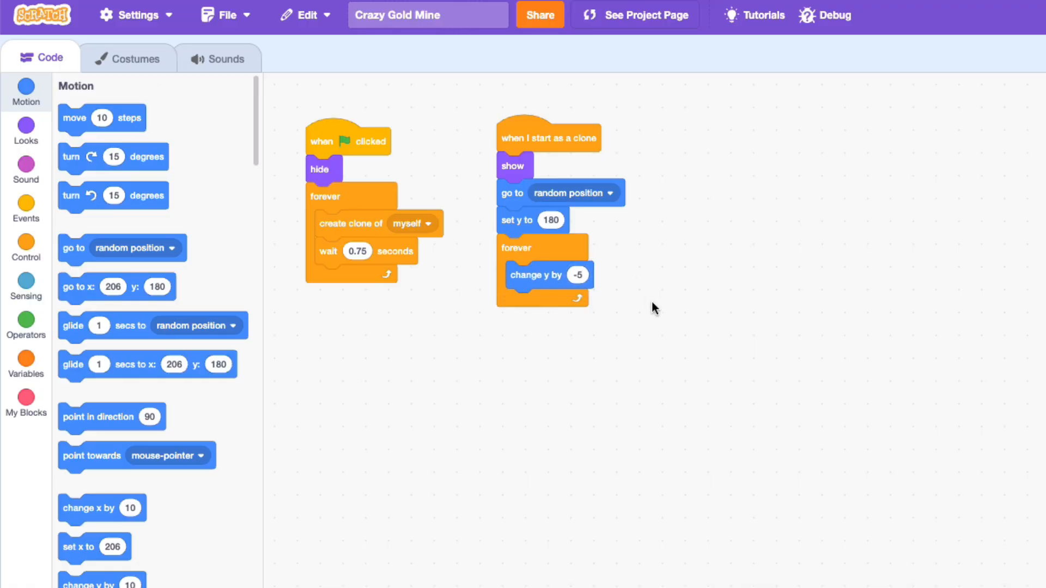
click(25, 249)
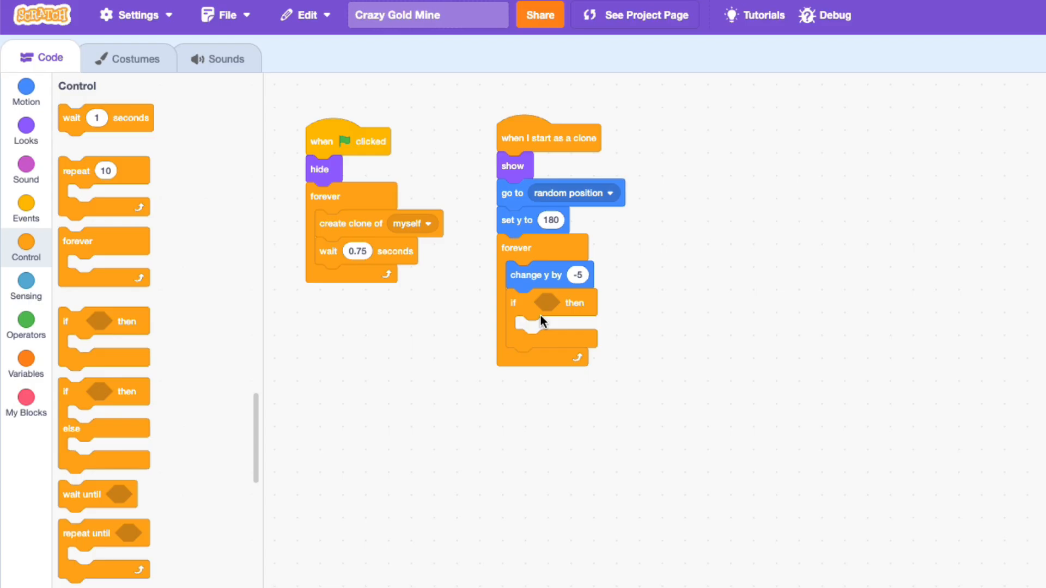
click(25, 91)
text(-178)
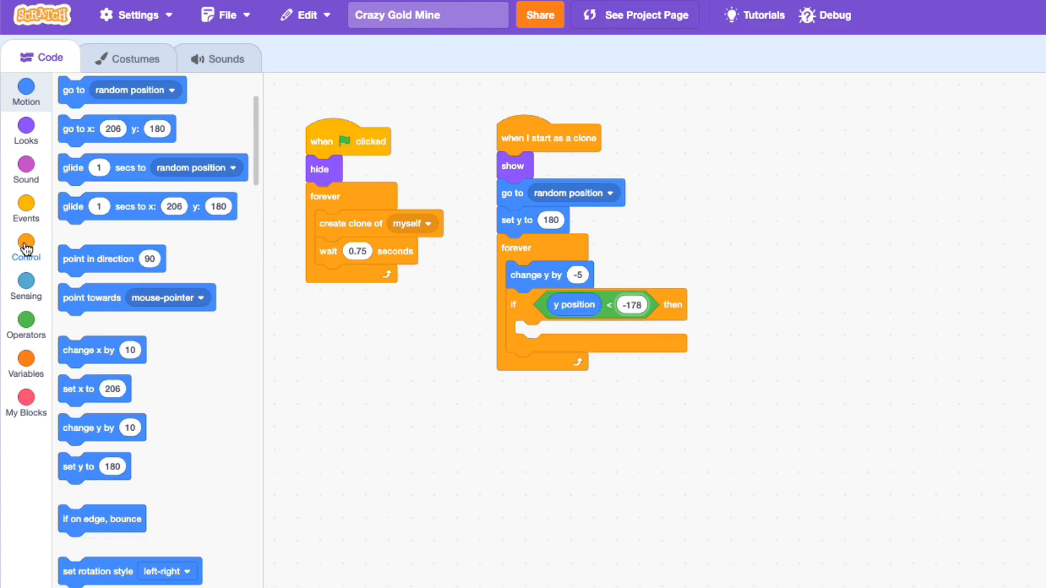
click(26, 249)
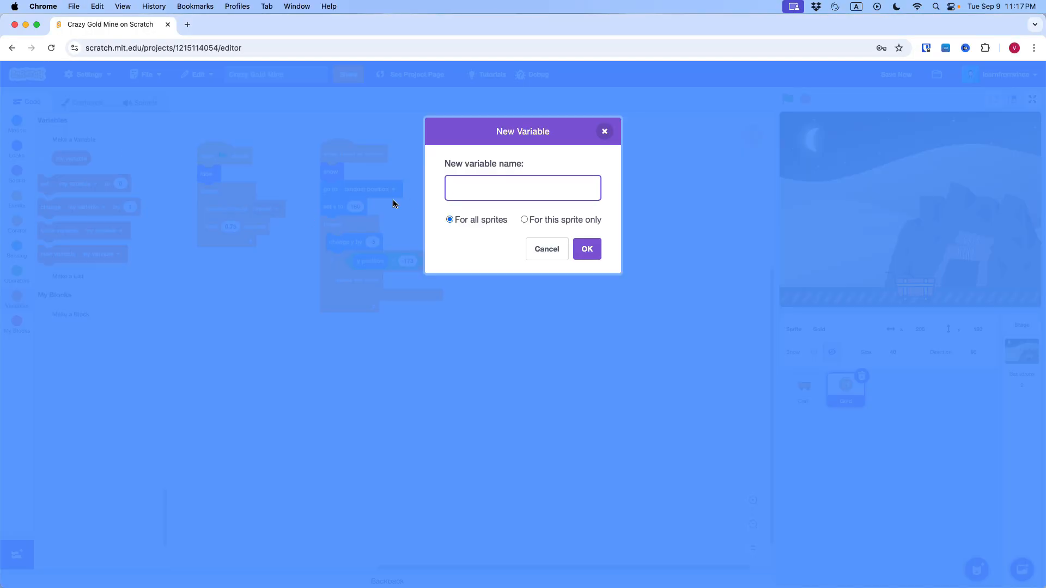
Create the Score and Miss variables for all sprites
text(Score)
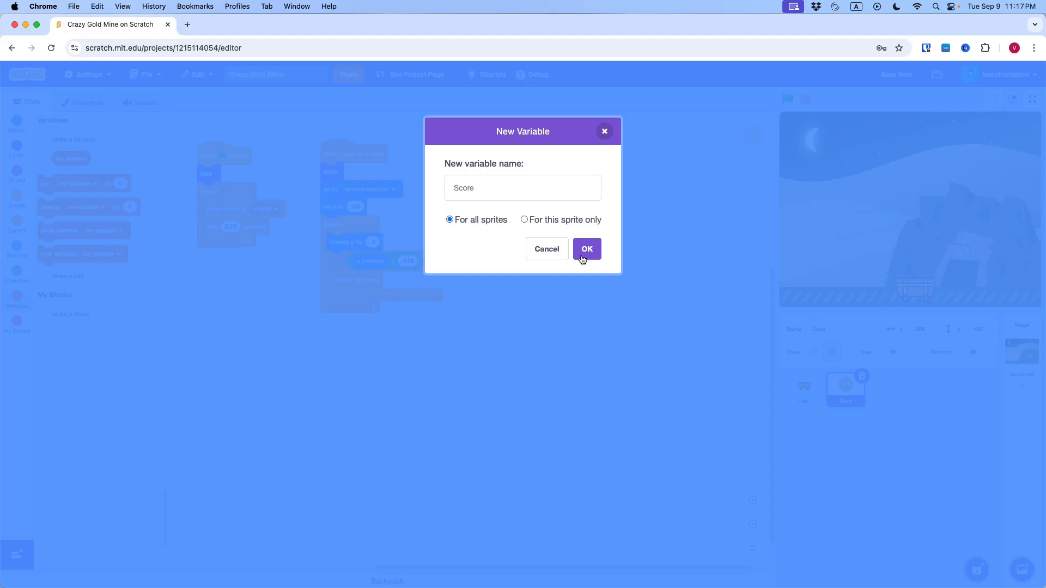
click(586, 248)
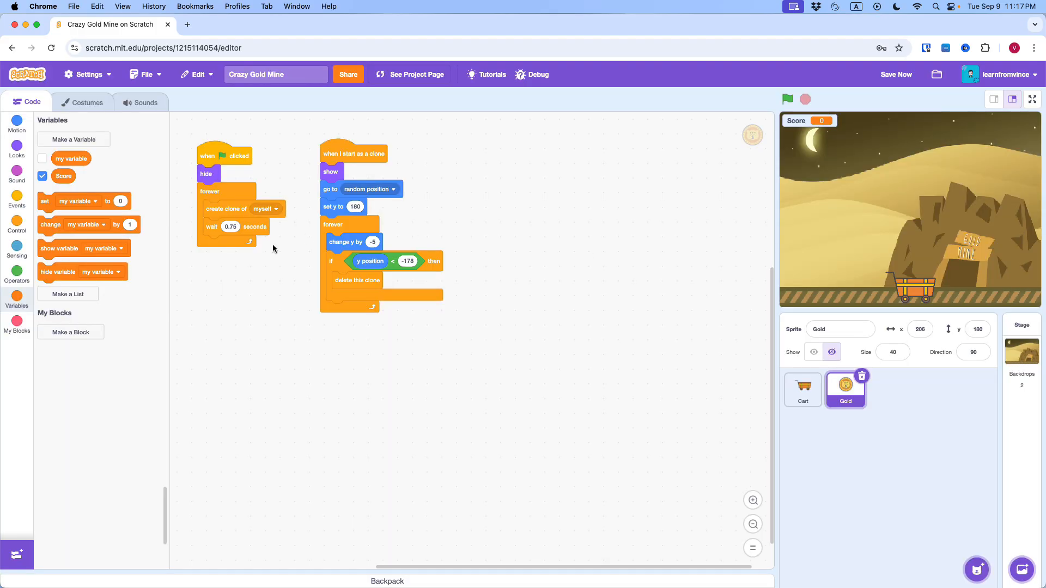
click(73, 140)
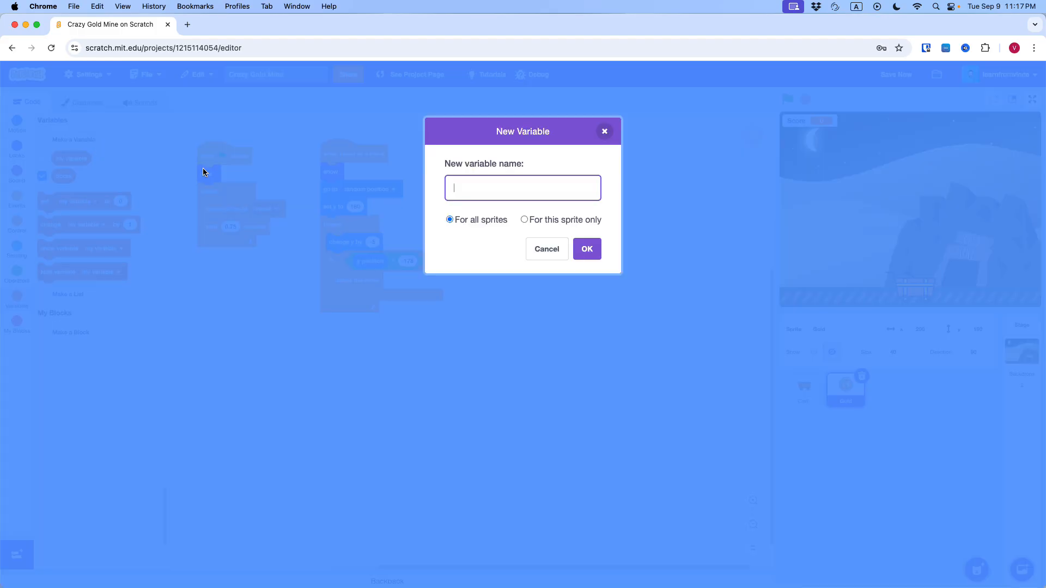
text(Miss)
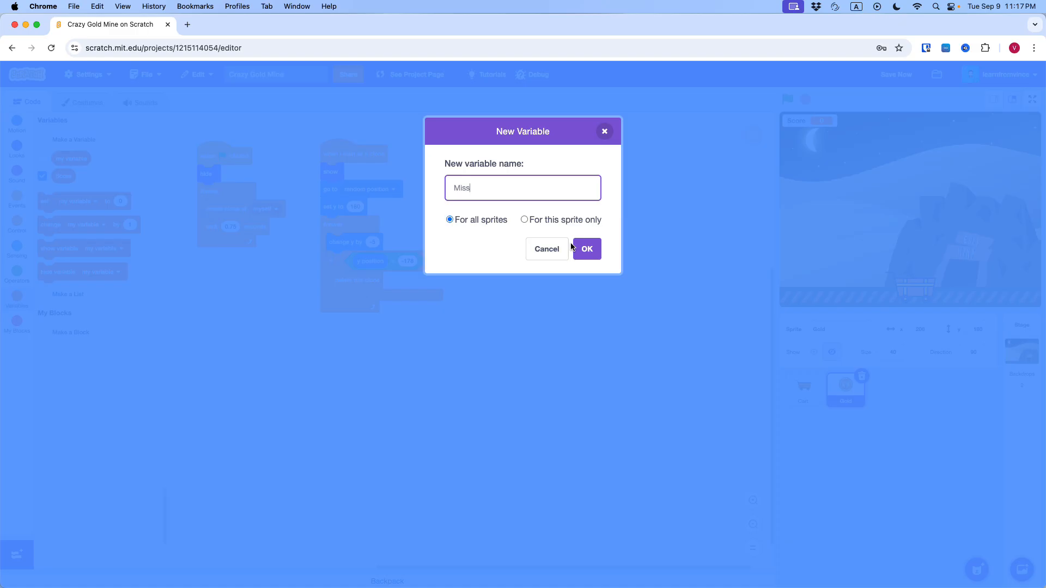
click(586, 249)
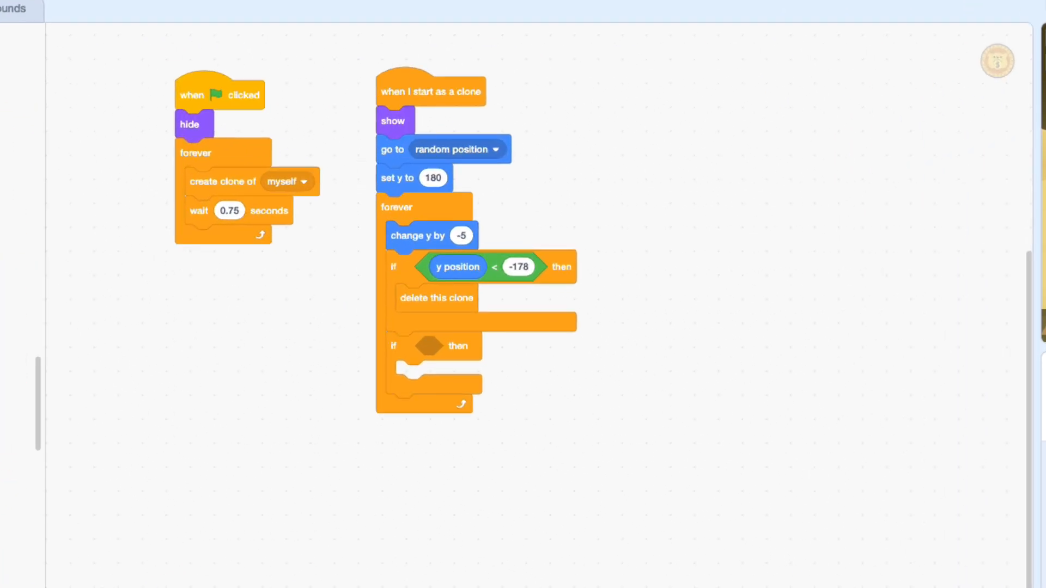
Make the clone's second check test touching the Cart
click(549, 346)
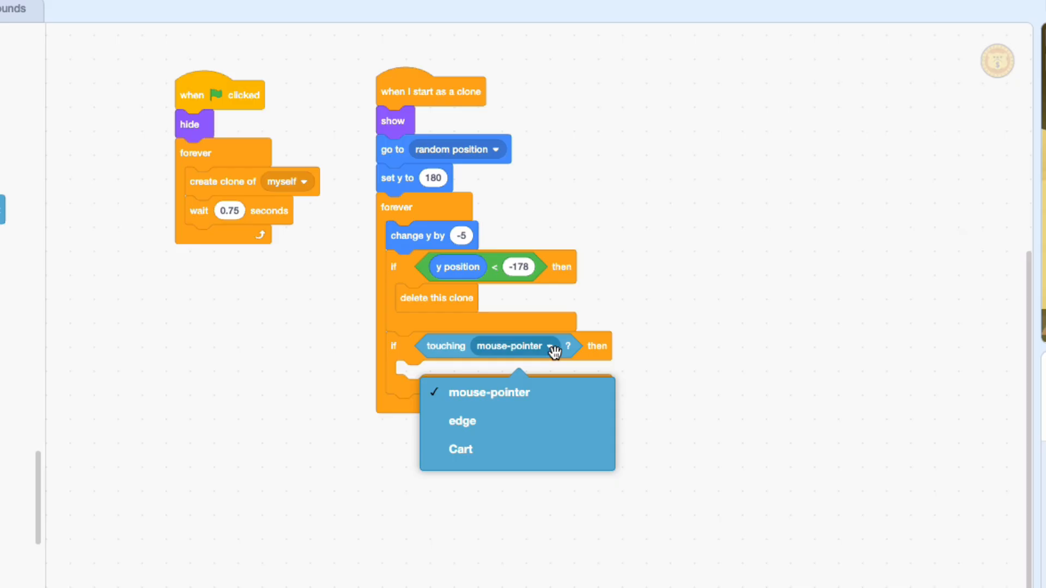
click(460, 449)
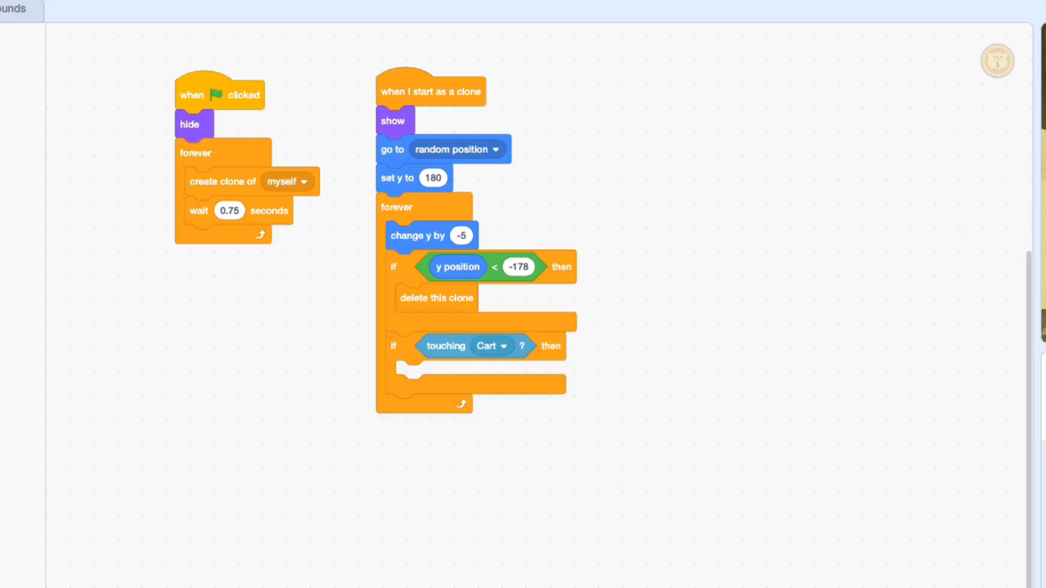
drag(434, 375, 440, 375)
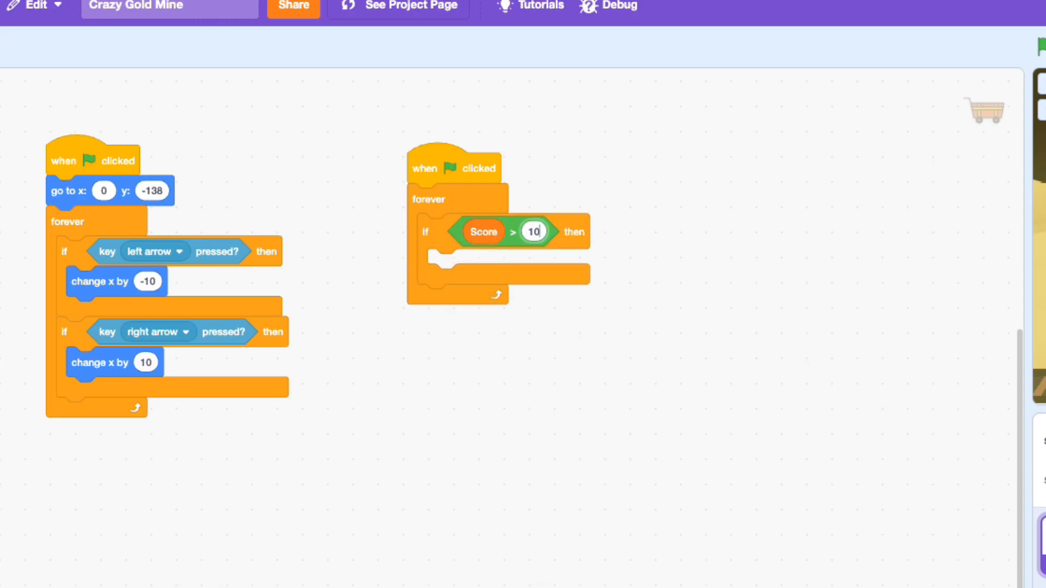
Switch the cart to costume Cart2 once Score exceeds 5 and run the game to test
text(5)
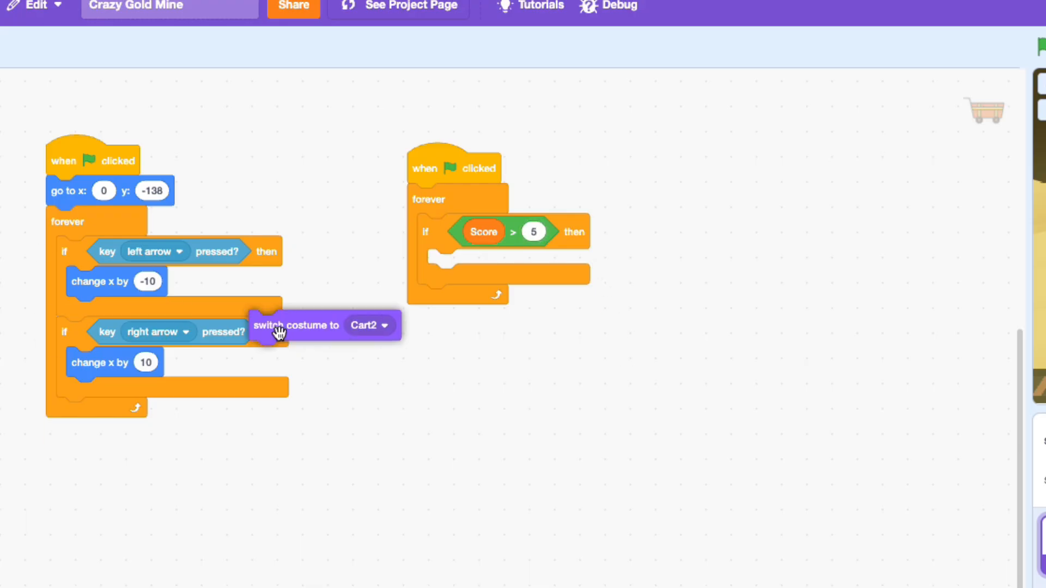
drag(296, 326, 474, 264)
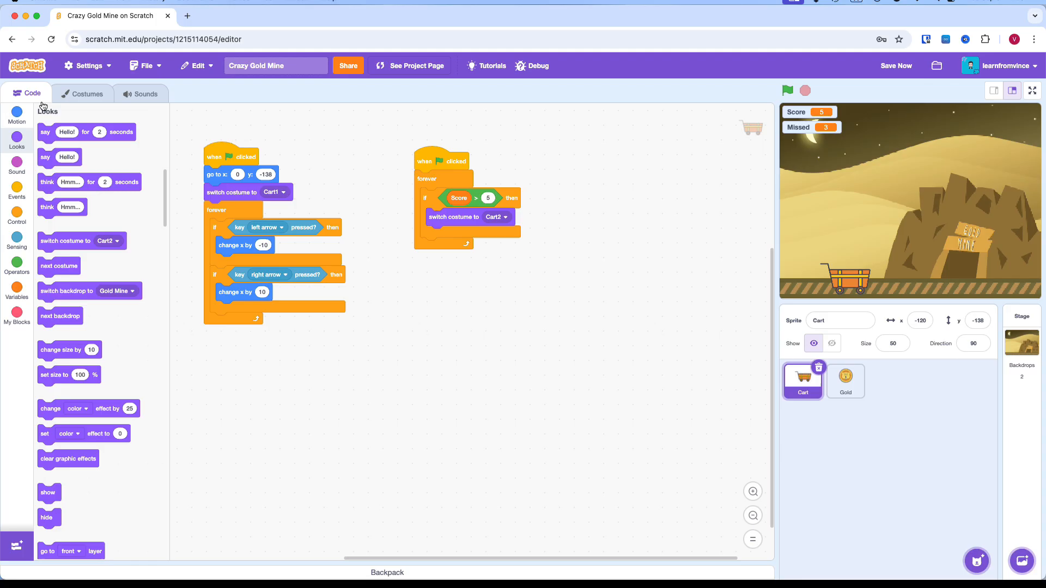
click(787, 90)
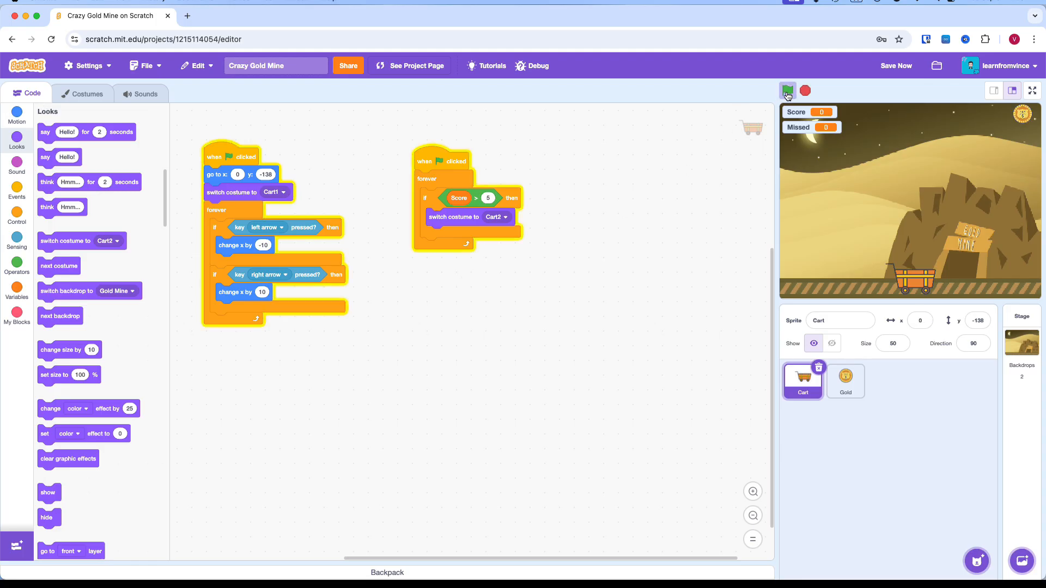
click(787, 90)
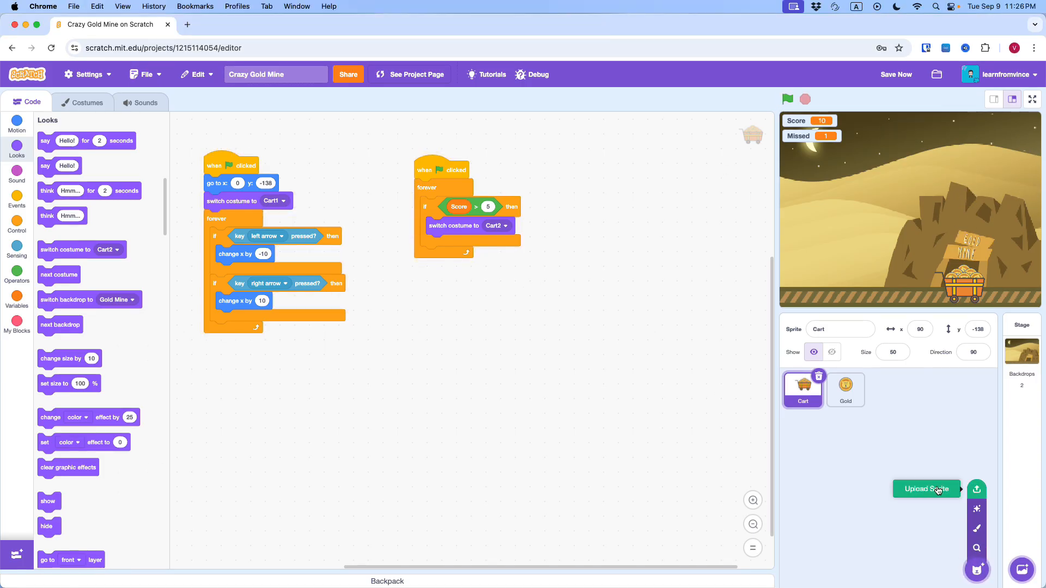
Import Success.sprite3 and make it hide at start, showing once Score exceeds 10
click(925, 489)
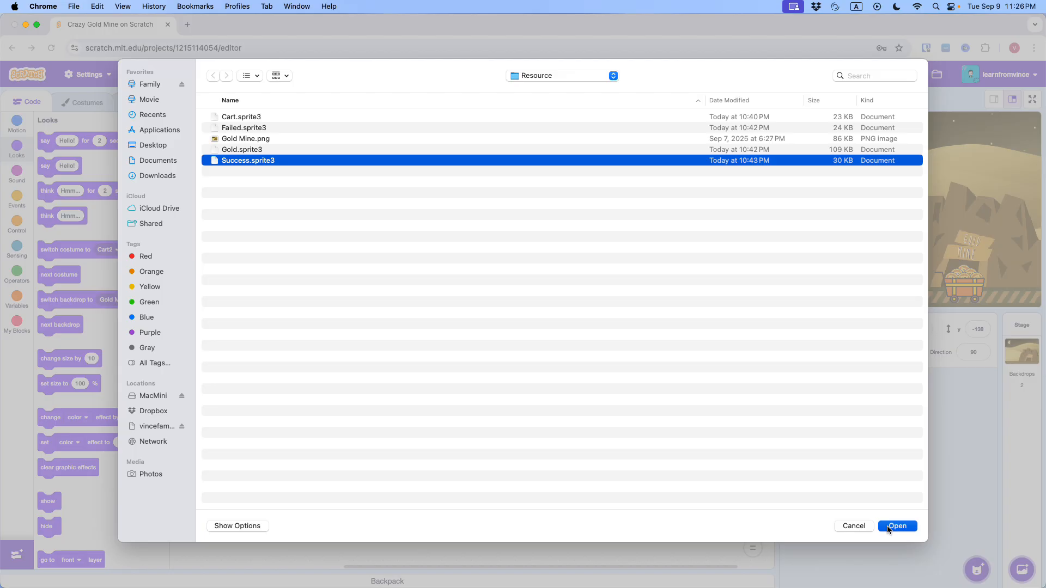
click(897, 526)
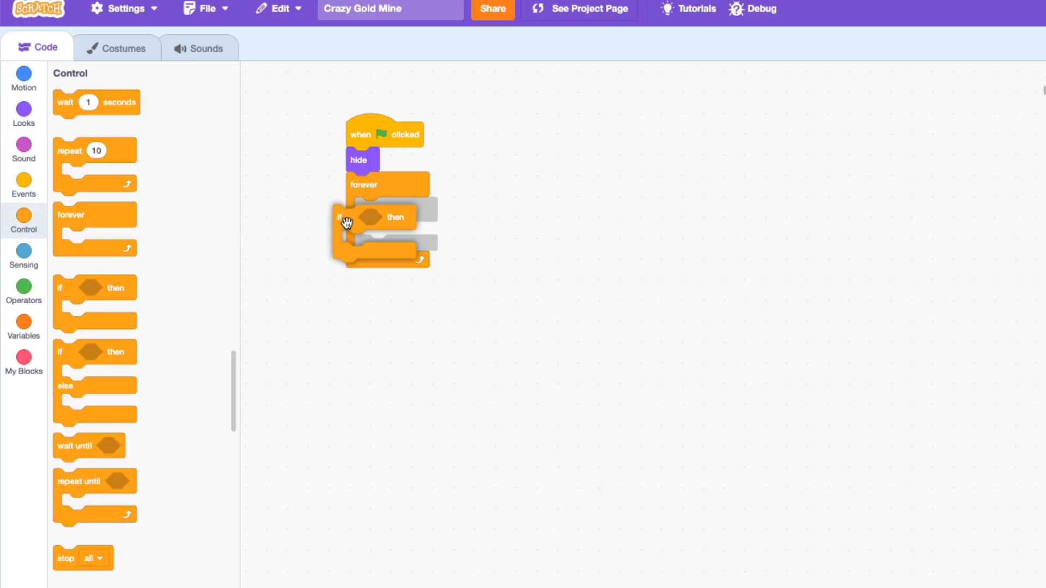
click(23, 292)
text(10)
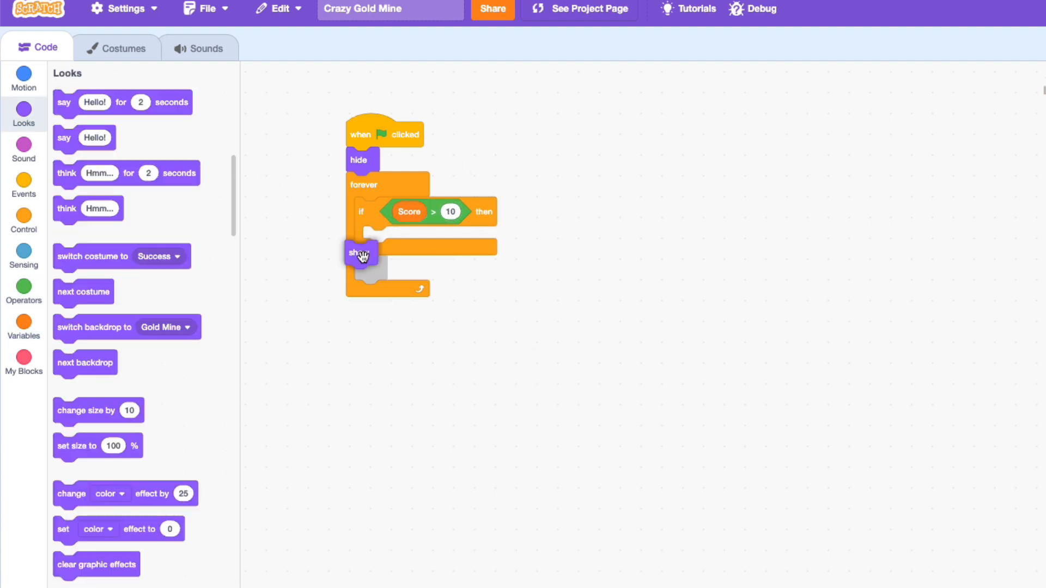
drag(361, 252, 376, 239)
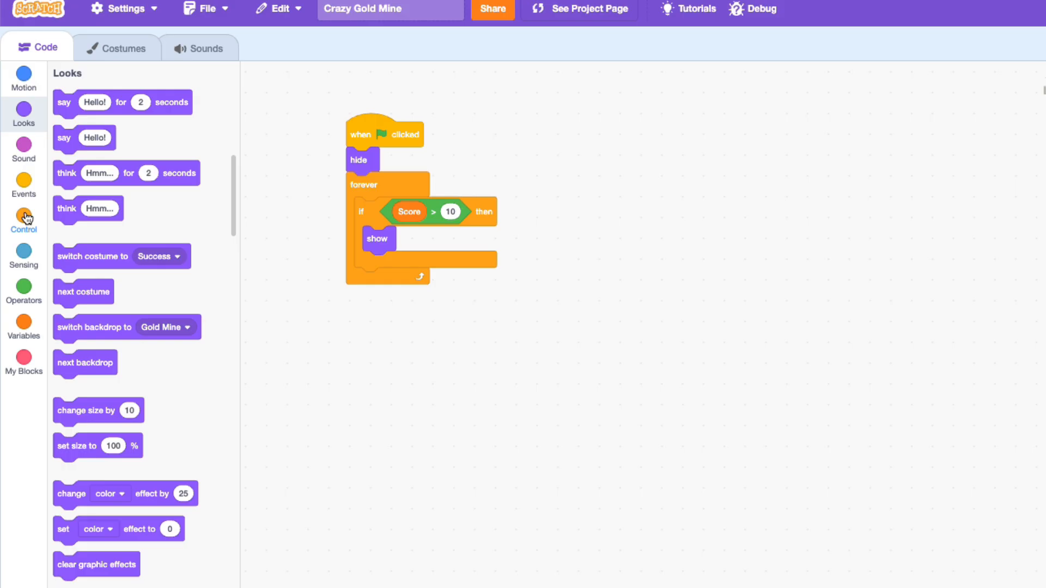
click(22, 220)
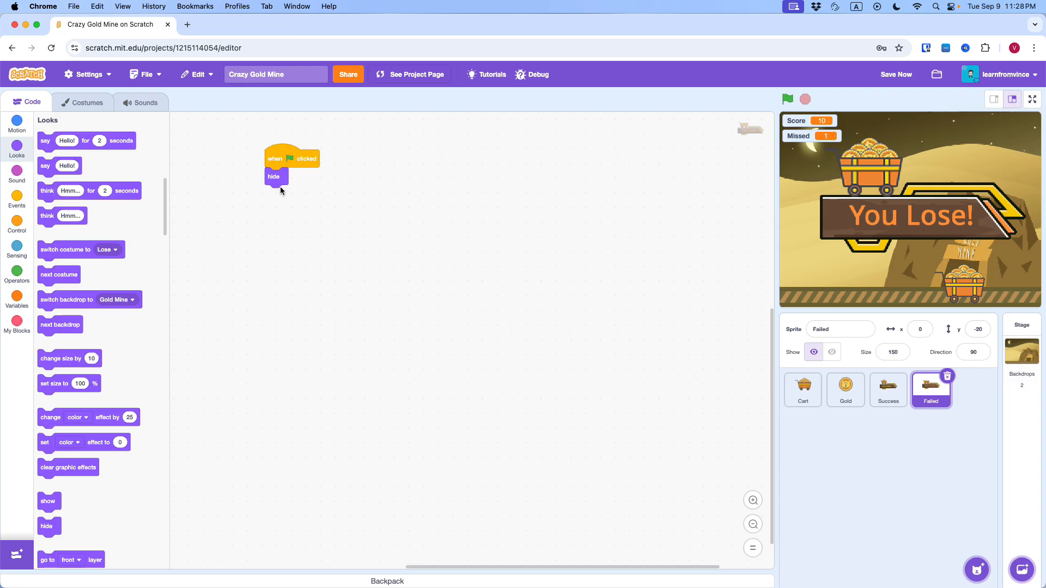
Make the Failed sprite loop checking whether Missed exceeds 5 before showing
click(17, 226)
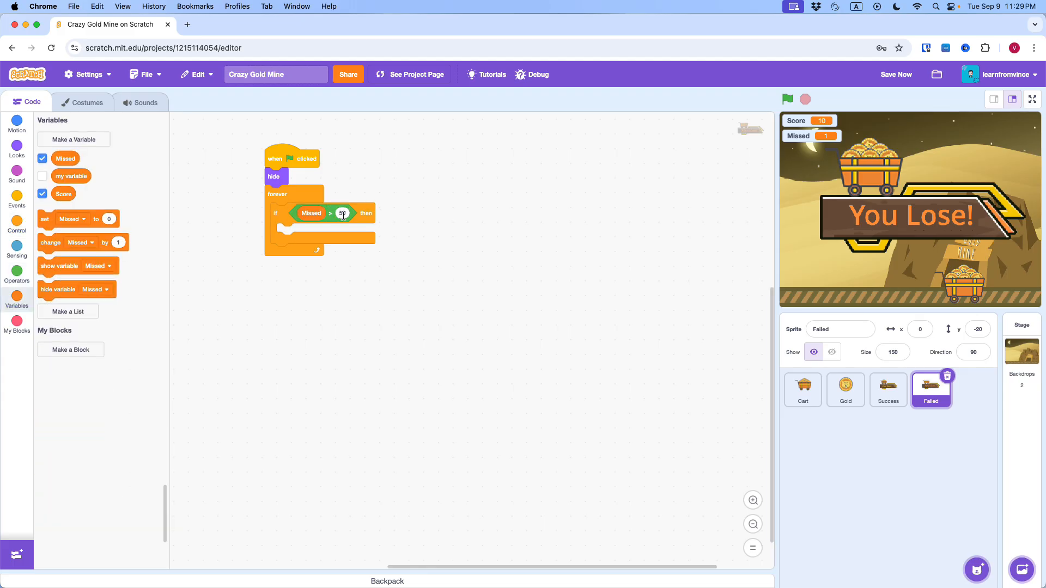
click(17, 145)
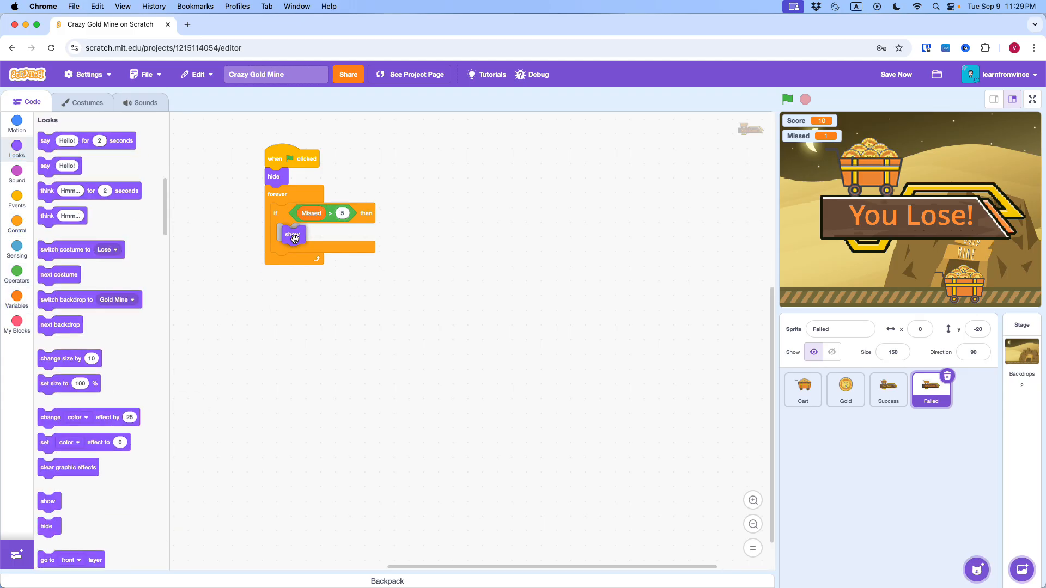